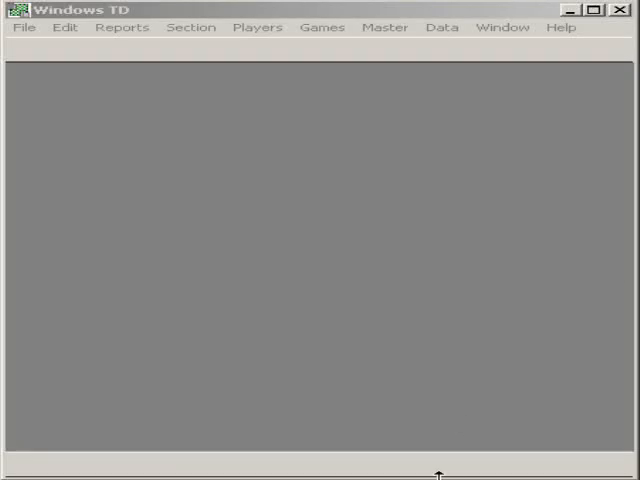
pyautogui.moveTo(436, 472)
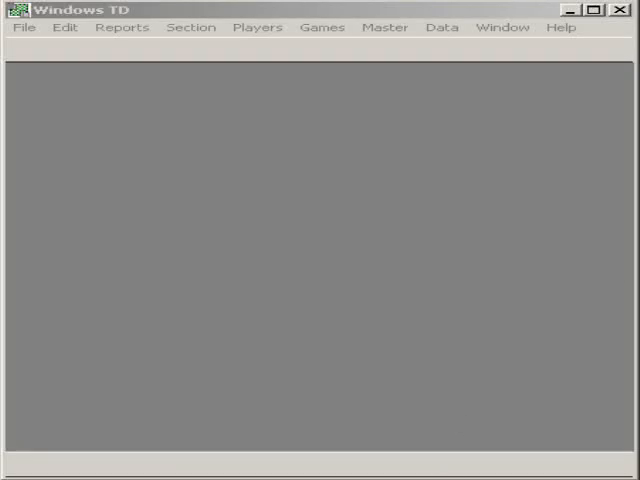
pyautogui.moveTo(270, 200)
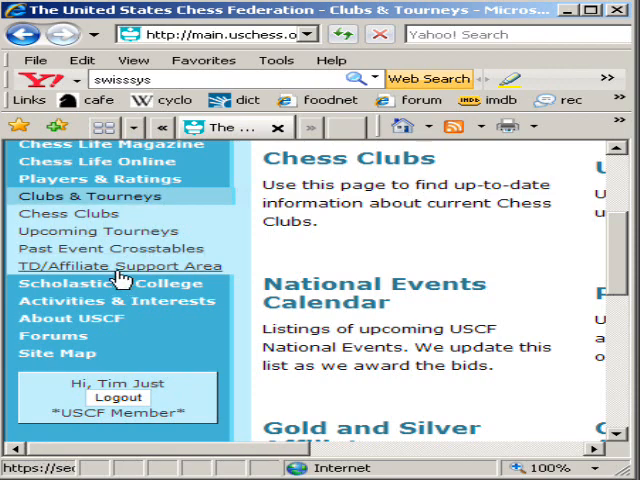
# - Follow the left-sidebar link from Clubs & Tourneys to the TD/Affiliate Support Area login page
pyautogui.click(120, 264)
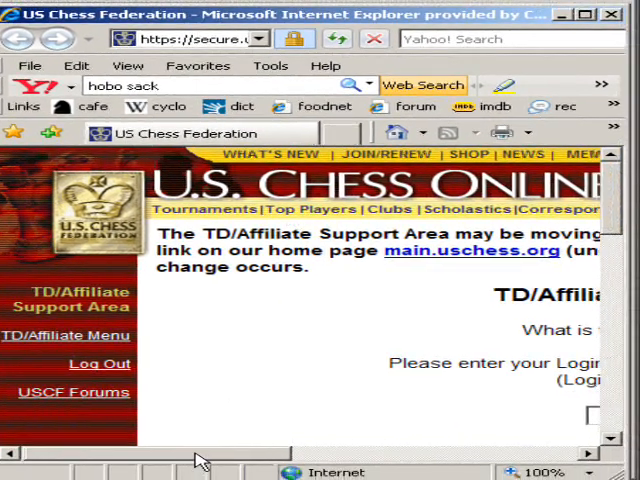
pyautogui.hscroll(3)
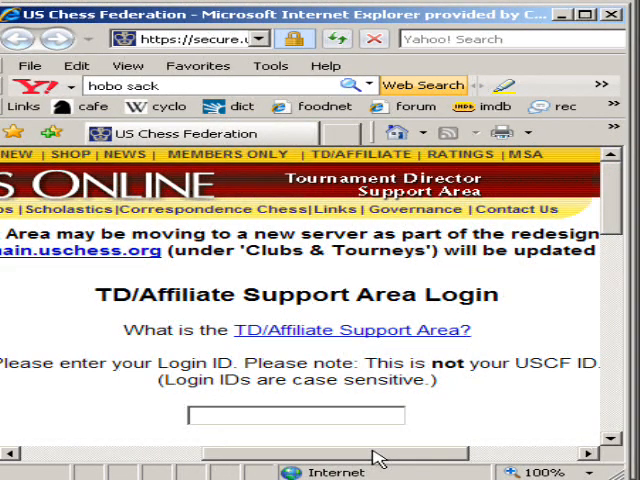
pyautogui.moveTo(500, 430)
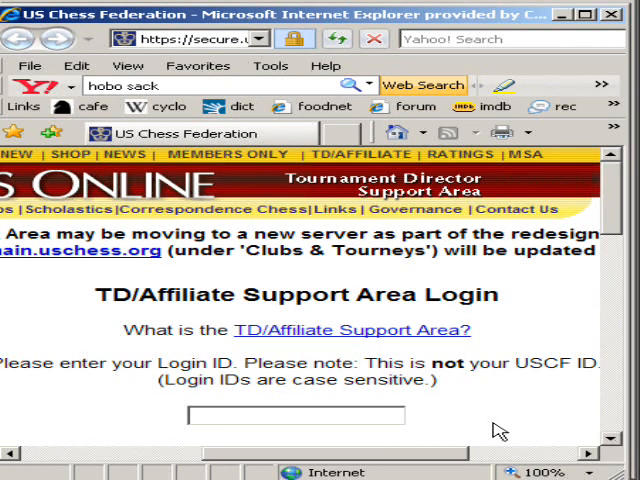
pyautogui.moveTo(418, 208)
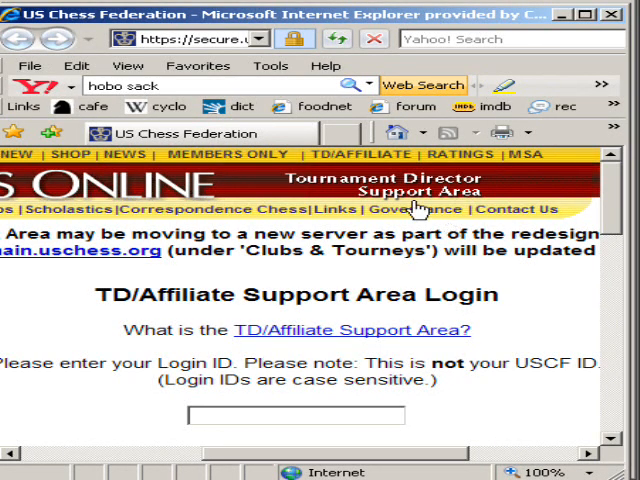
pyautogui.moveTo(362, 154)
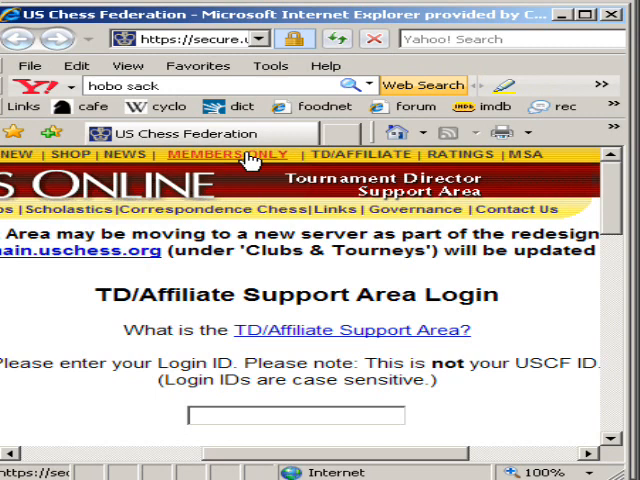
pyautogui.moveTo(504, 348)
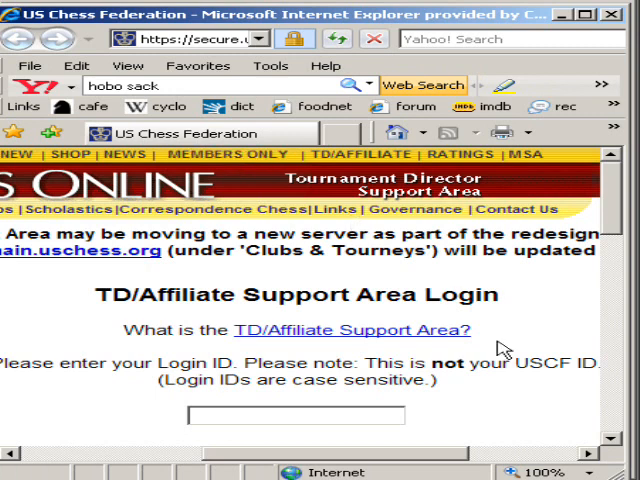
pyautogui.moveTo(524, 326)
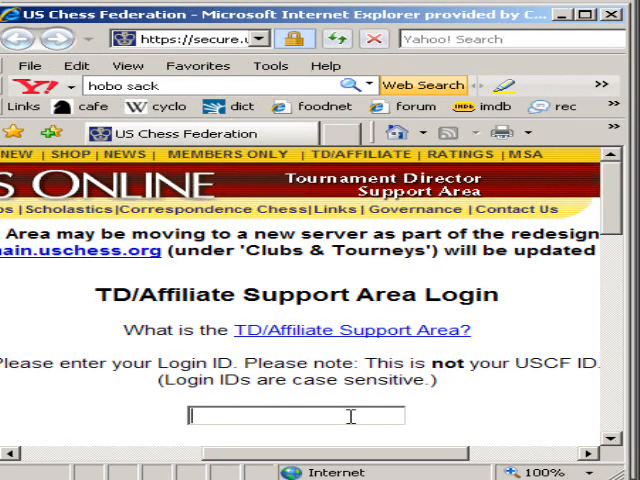
# - Enter the tournament director's login ID and password and submit them to reach the support area home
pyautogui.write('t')
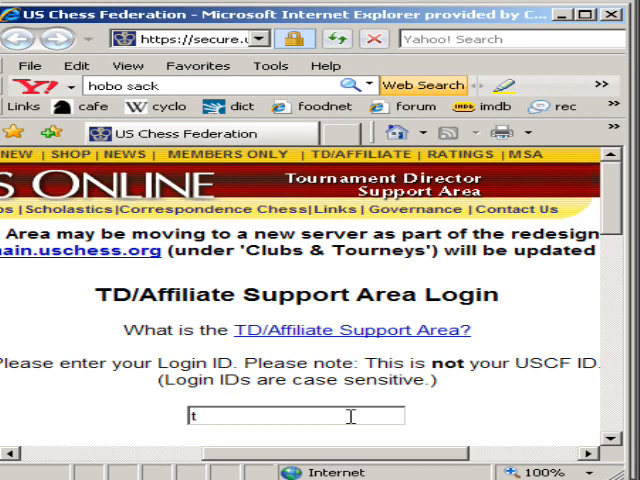
pyautogui.write('imjust')
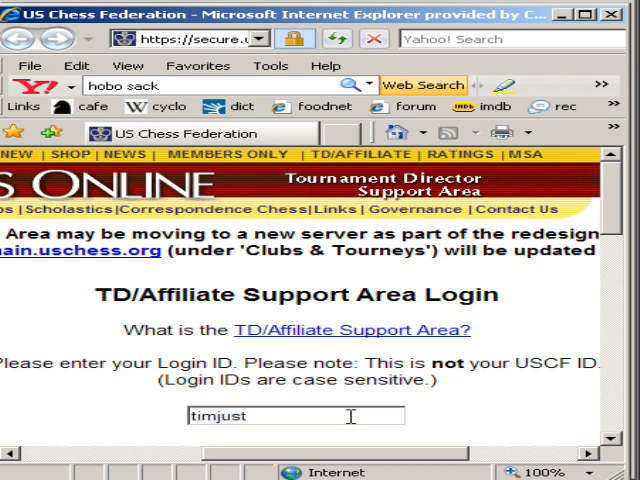
pyautogui.scroll(-3)
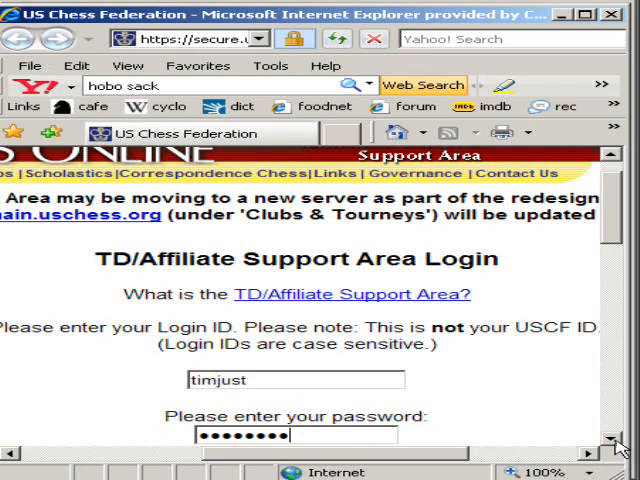
pyautogui.scroll(-3)
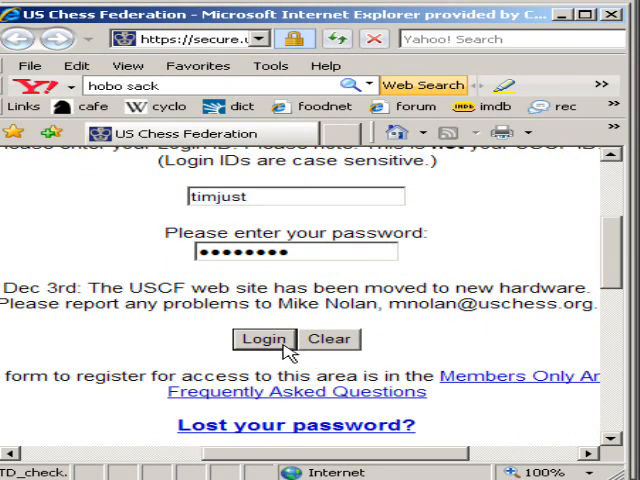
pyautogui.click(264, 340)
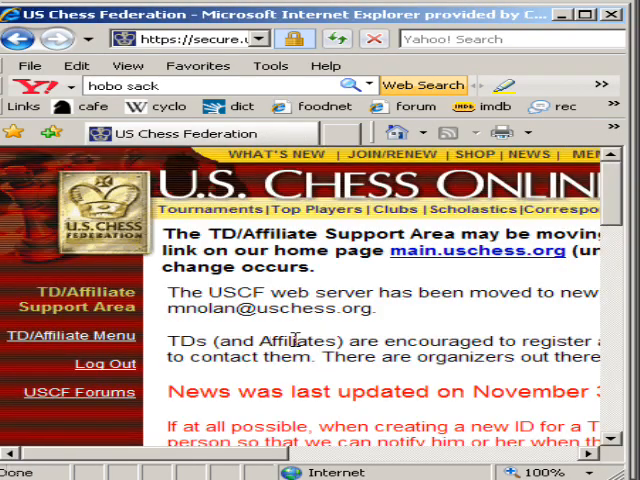
# - Go to Download Rating Supplement Files from the support area menu
pyautogui.scroll(-3)
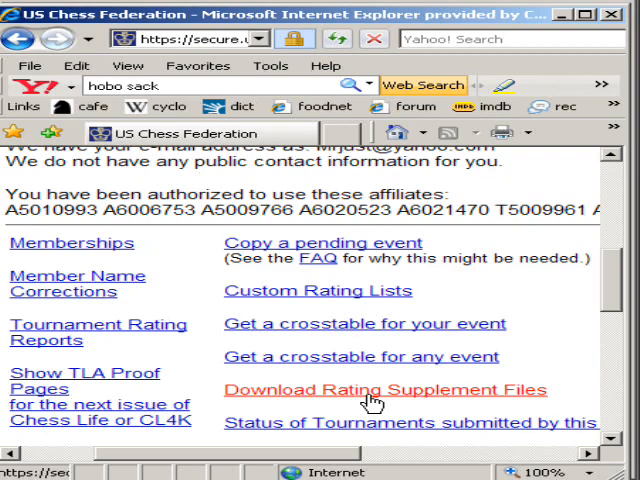
pyautogui.click(384, 390)
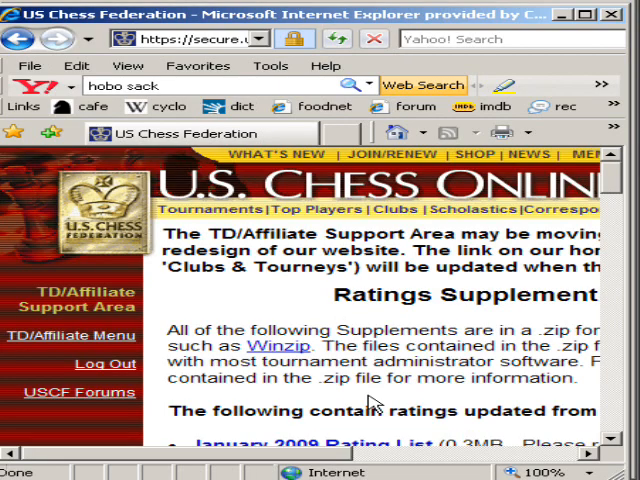
# - Scroll past the rating lists until the January 2009 Golden Database link is in view
pyautogui.scroll(-3)
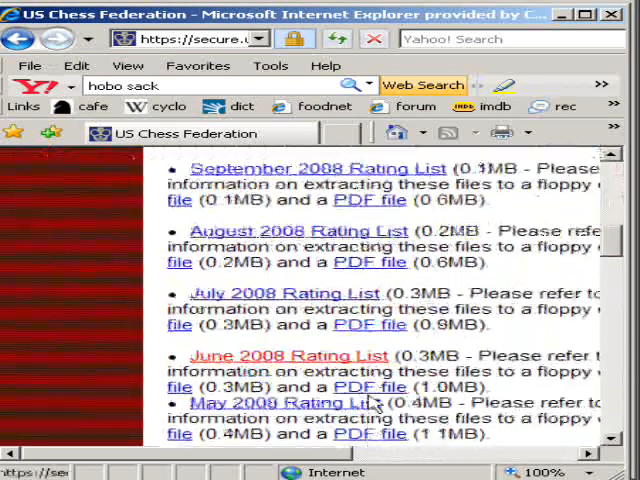
pyautogui.scroll(-3)
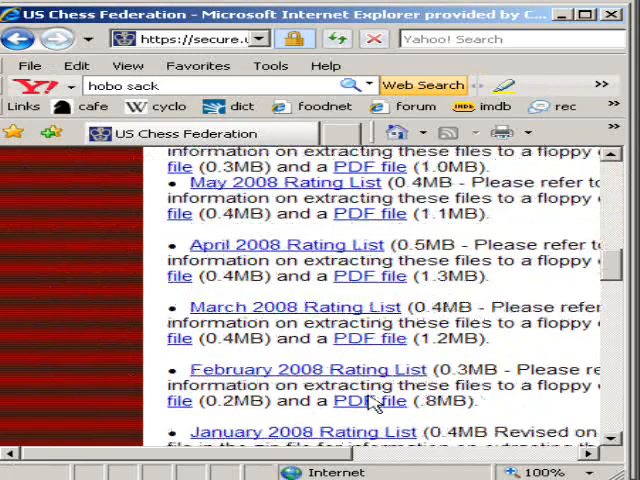
pyautogui.scroll(3)
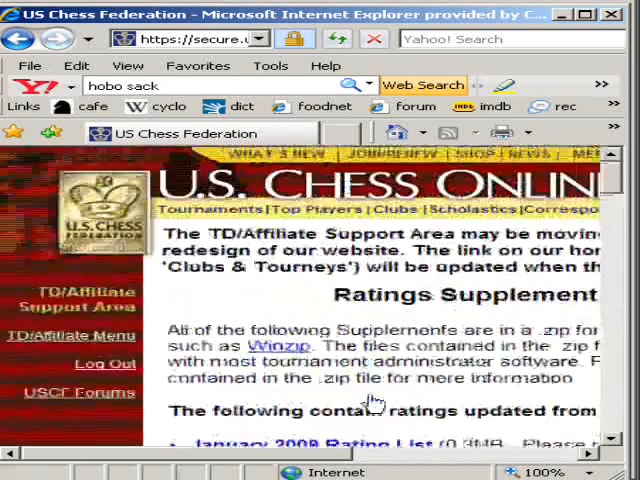
pyautogui.scroll(-3)
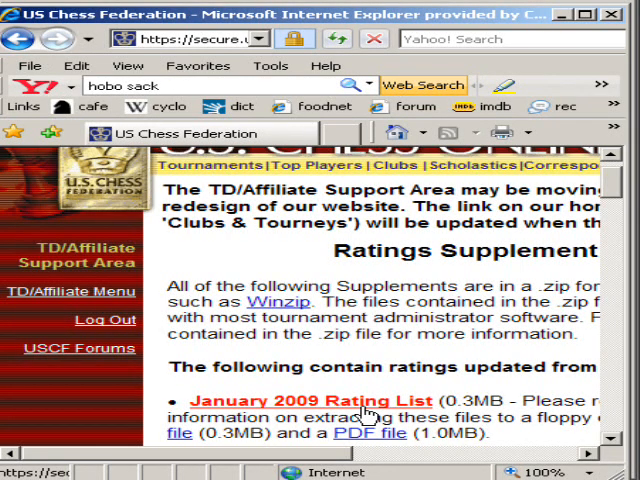
pyautogui.scroll(-3)
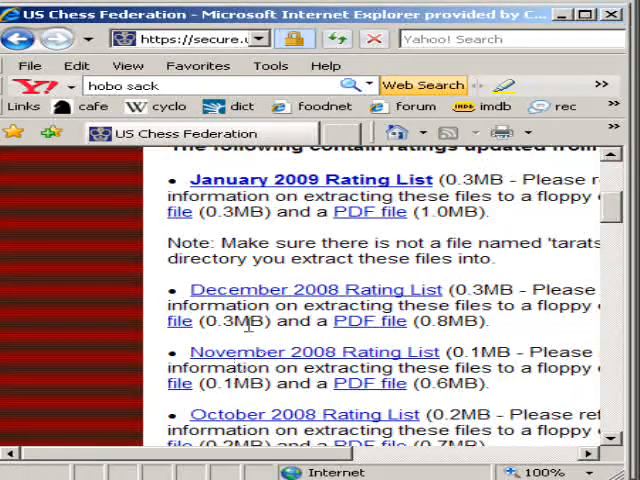
pyautogui.scroll(-3)
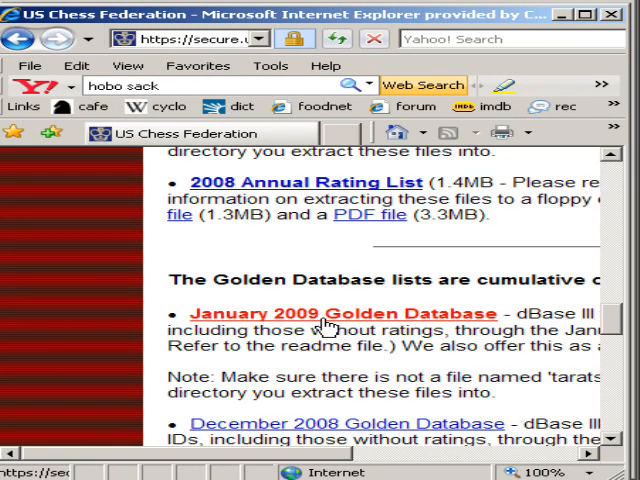
pyautogui.moveTo(348, 324)
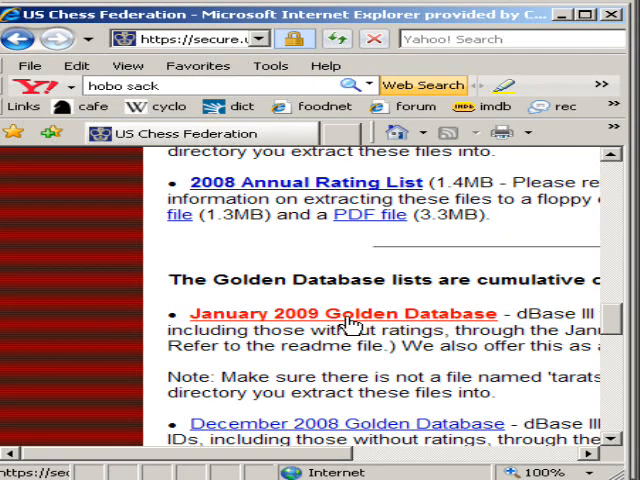
pyautogui.moveTo(348, 324)
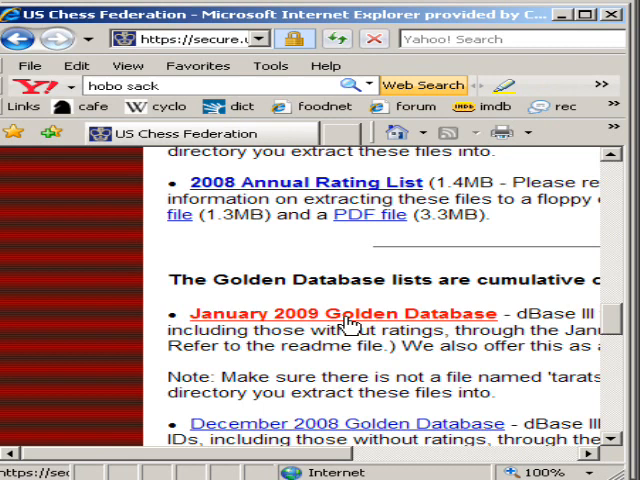
# - Start the January 2009 Golden Database download, saving it to disk as GD0901 (zipped folder) in Golden
pyautogui.click(344, 312)
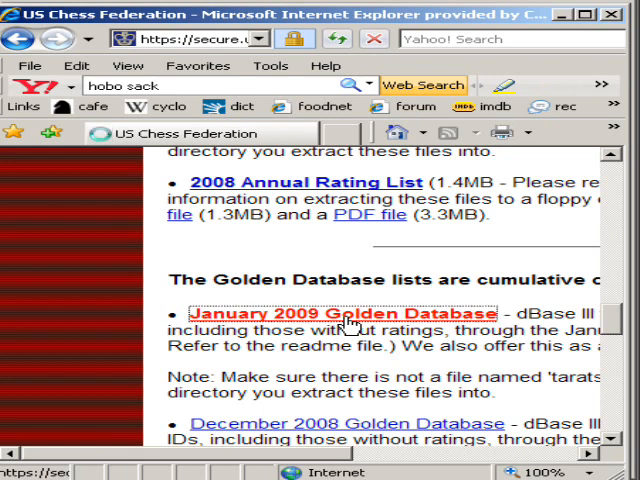
pyautogui.click(344, 312)
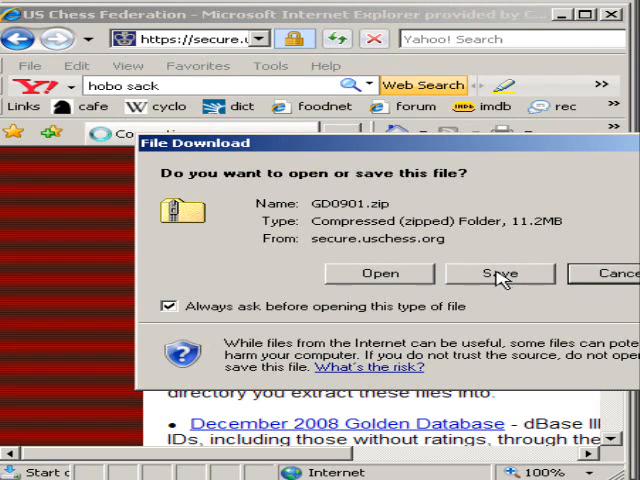
pyautogui.click(500, 272)
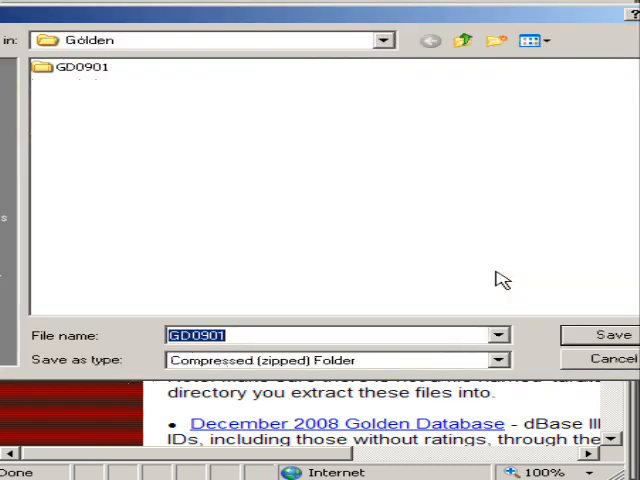
pyautogui.moveTo(344, 182)
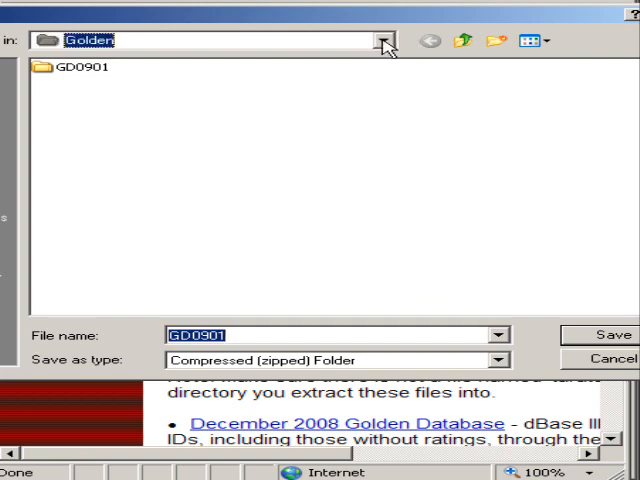
pyautogui.click(386, 40)
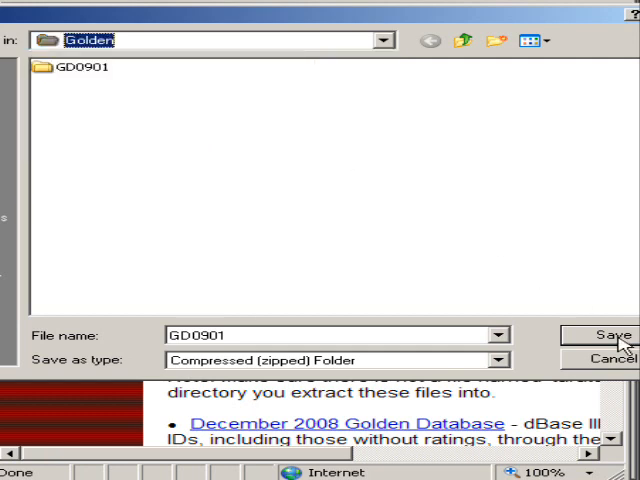
pyautogui.moveTo(280, 214)
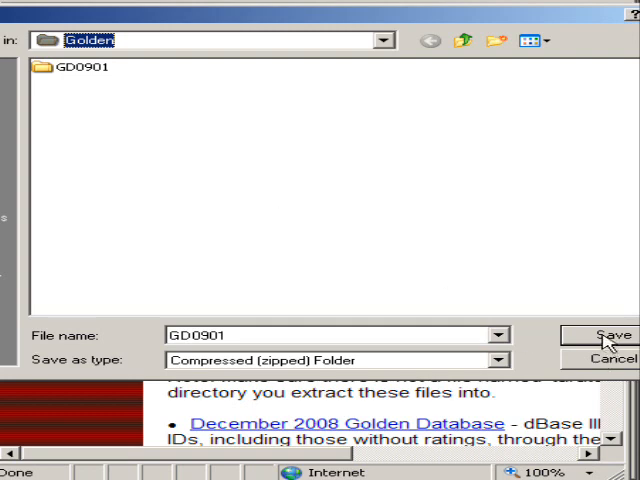
# - Save GD0901.zip (11.2 MB) into C:\Golden and dismiss the Download complete notice
pyautogui.click(608, 336)
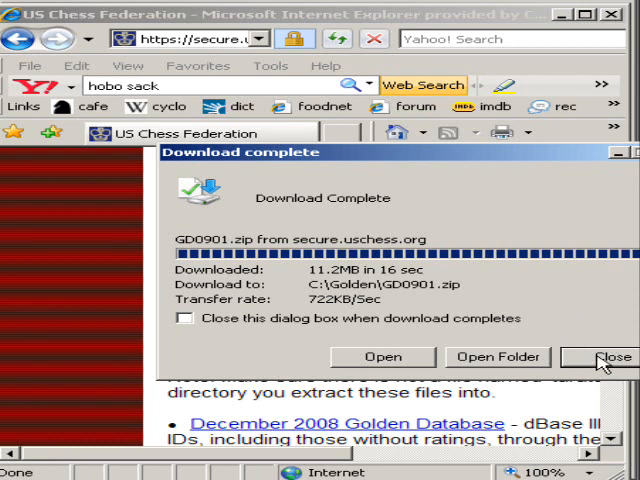
pyautogui.click(612, 356)
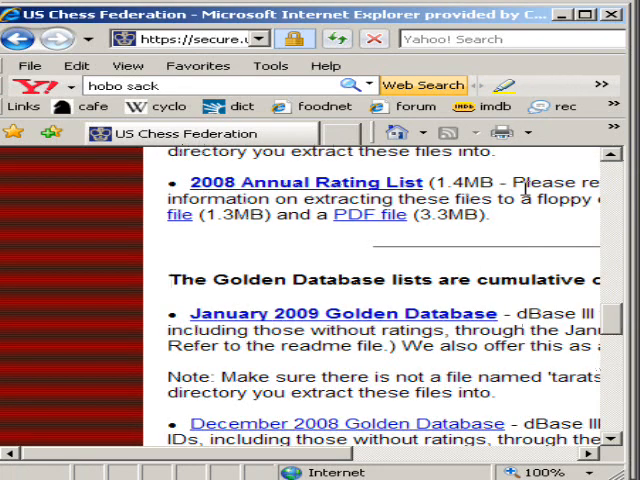
# - Log out of the USCF site from the bottom of the page and leave the browser
pyautogui.scroll(-3)
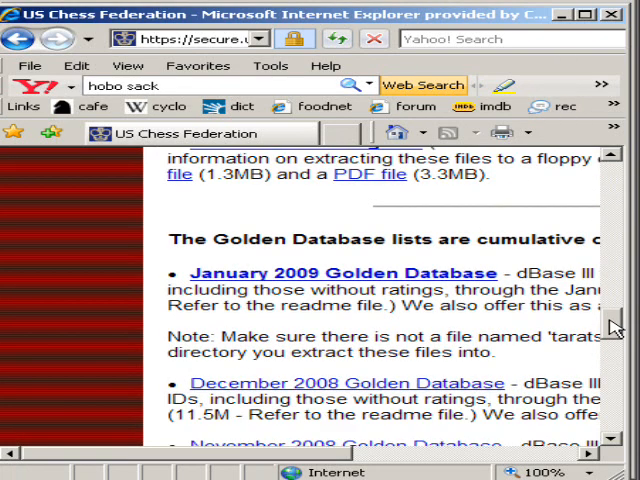
pyautogui.scroll(-3)
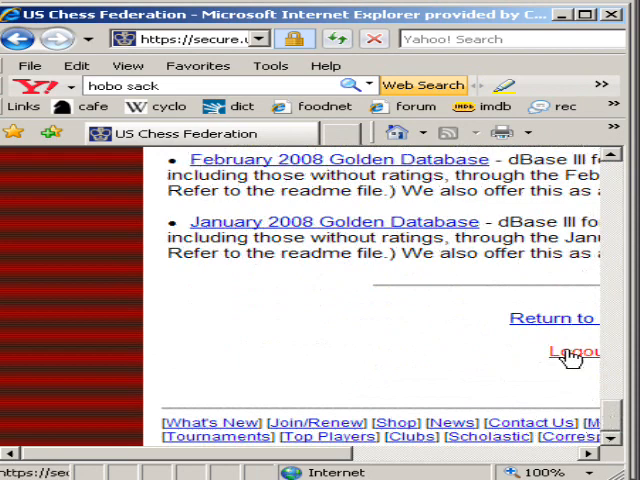
pyautogui.click(572, 352)
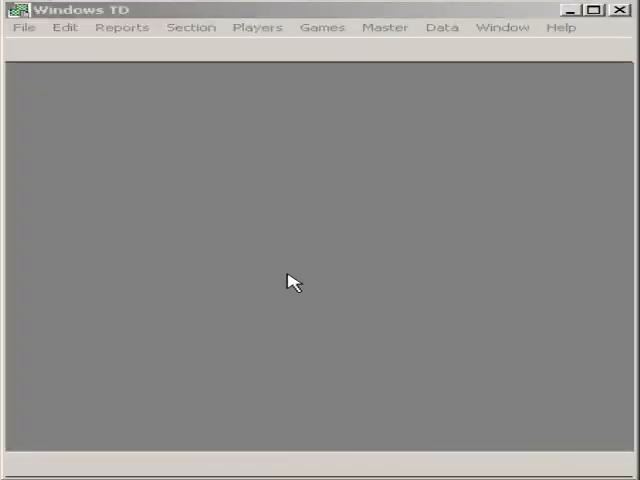
pyautogui.moveTo(236, 192)
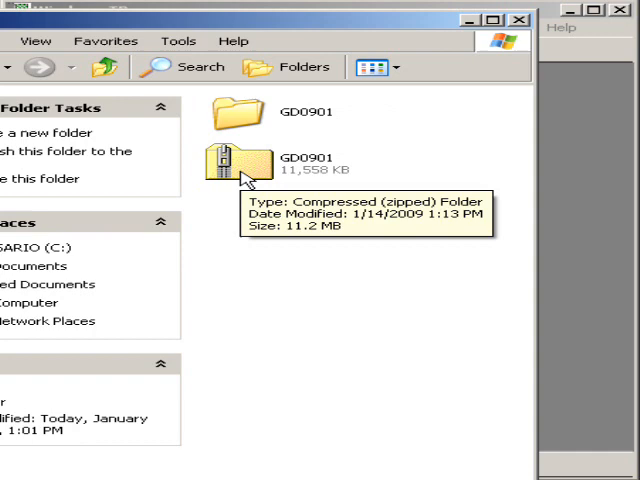
pyautogui.moveTo(250, 120)
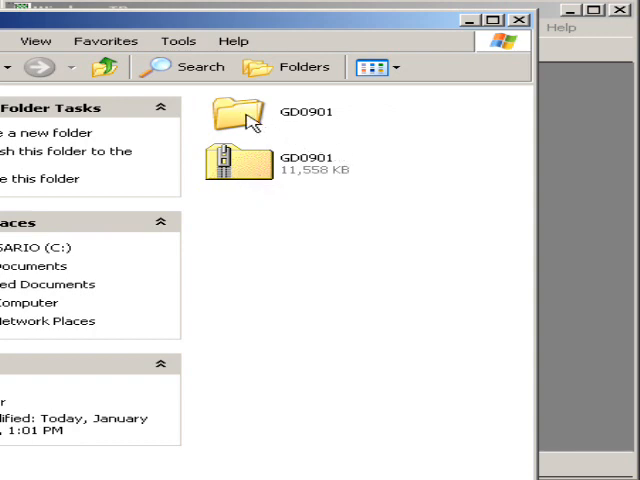
pyautogui.moveTo(248, 120)
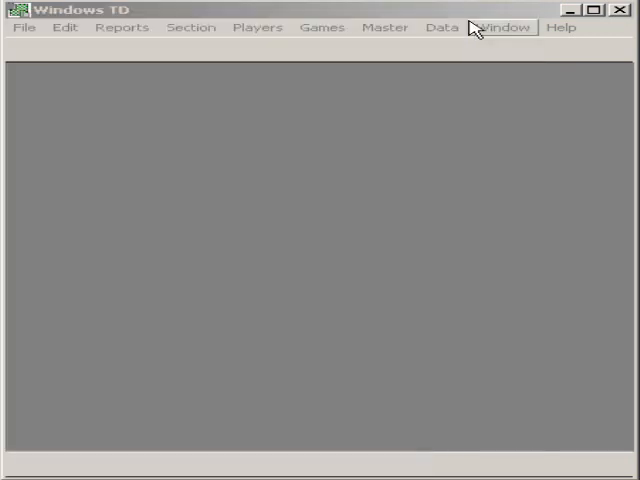
# - Bring up File > USCF Directory and edit the Default Directory to C:\Golden\GD0901\
pyautogui.click(24, 28)
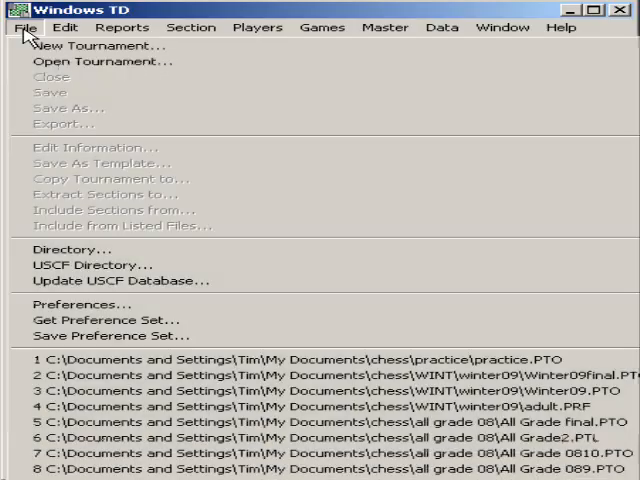
pyautogui.moveTo(96, 264)
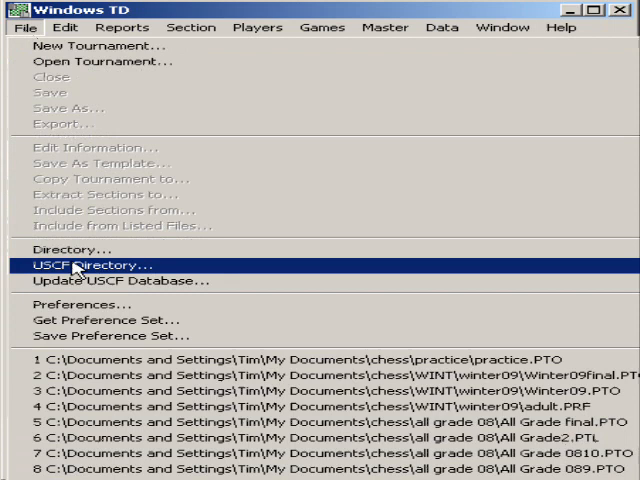
pyautogui.moveTo(78, 288)
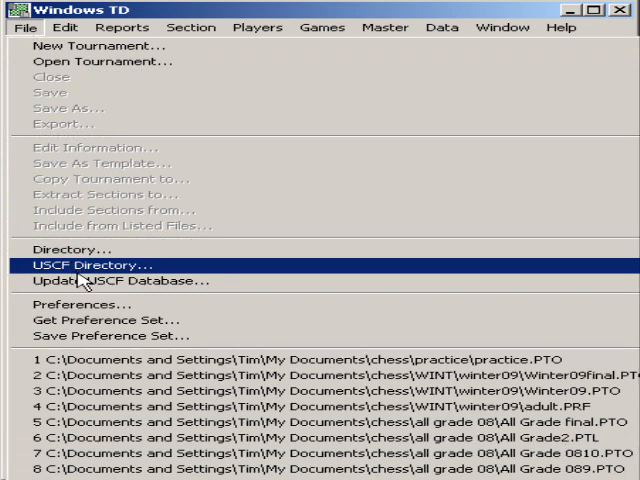
pyautogui.moveTo(84, 280)
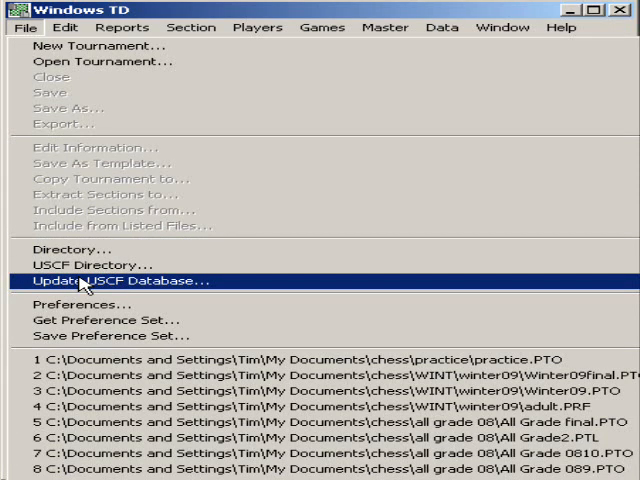
pyautogui.moveTo(90, 264)
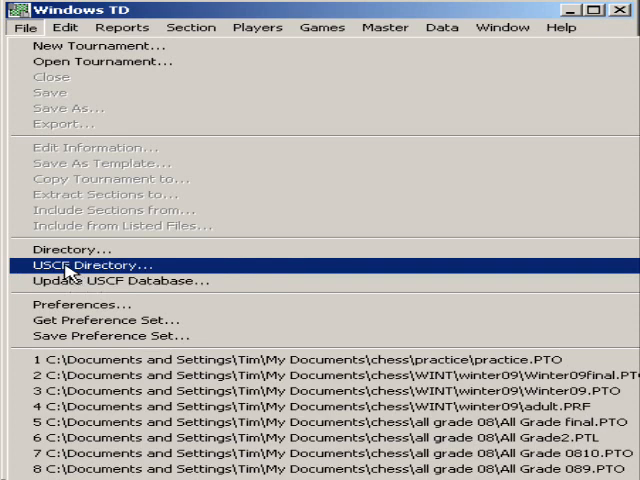
pyautogui.click(92, 264)
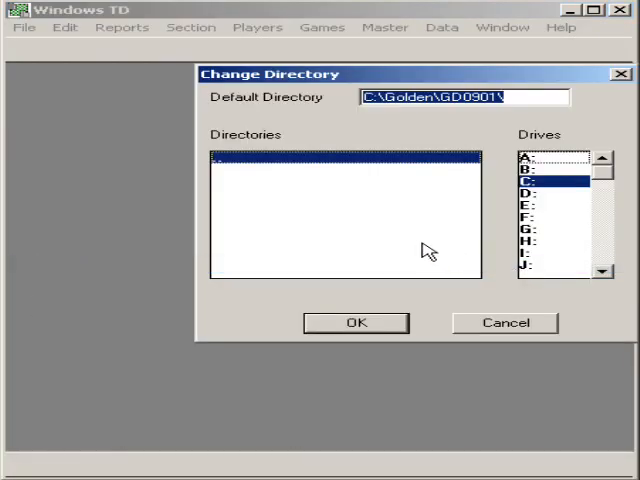
pyautogui.moveTo(436, 140)
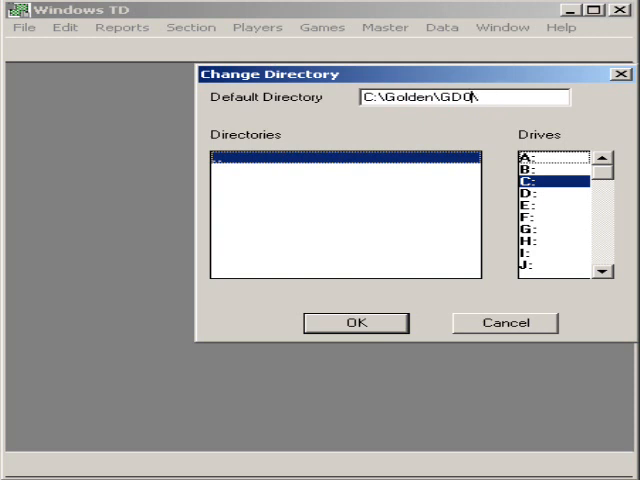
pyautogui.press('BackSpace')
pyautogui.write('90')
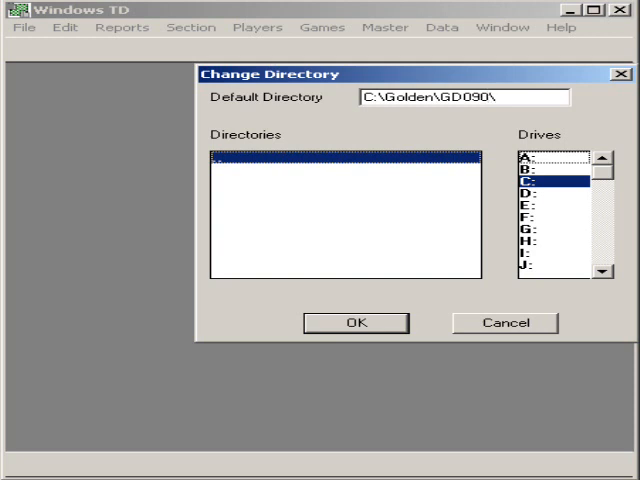
pyautogui.write('1')
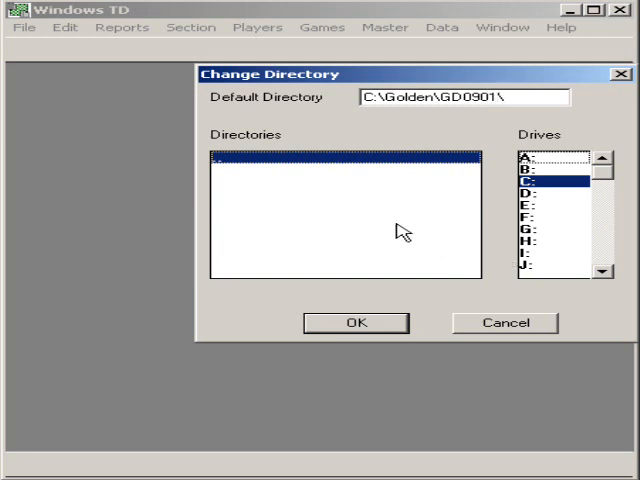
pyautogui.moveTo(308, 170)
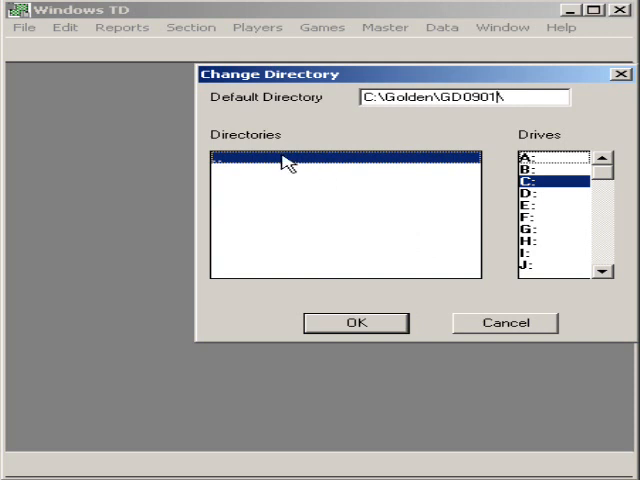
pyautogui.moveTo(256, 142)
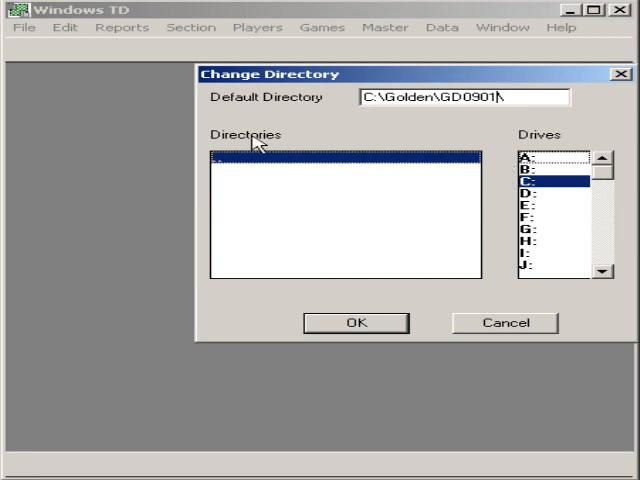
pyautogui.moveTo(392, 234)
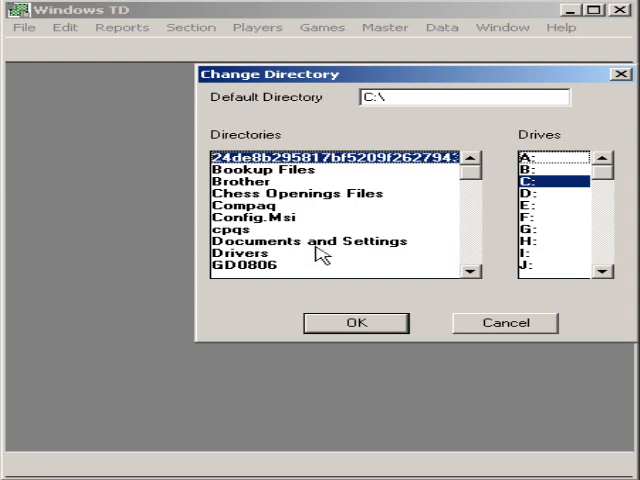
# - Browse into Golden then GD0901, correct the path to C:\Golden\GD0901\, and confirm it as the USCF directory
pyautogui.click(472, 272)
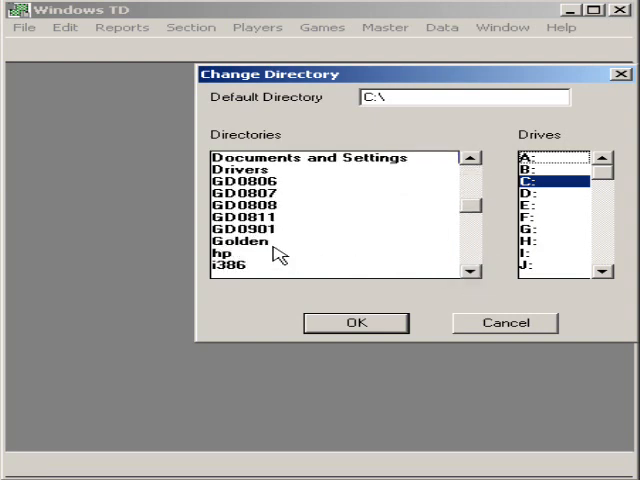
pyautogui.doubleClick(236, 240)
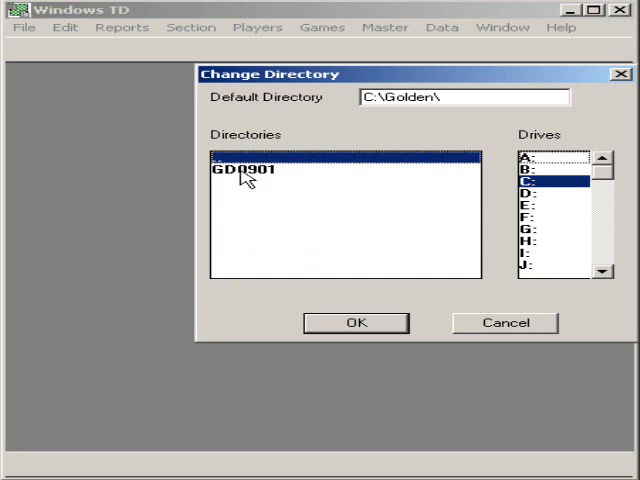
pyautogui.doubleClick(244, 168)
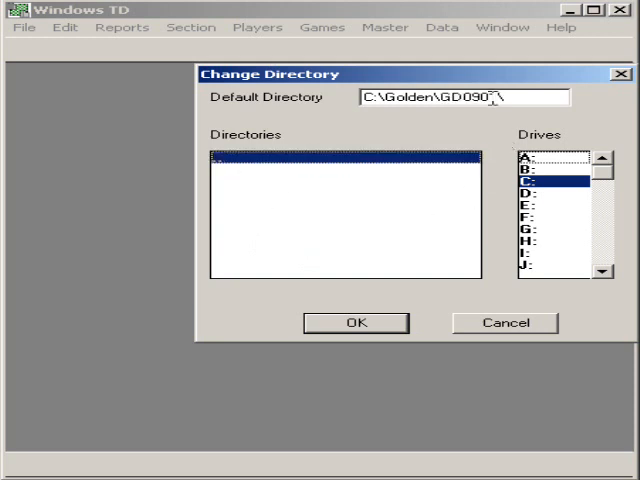
pyautogui.write('1')
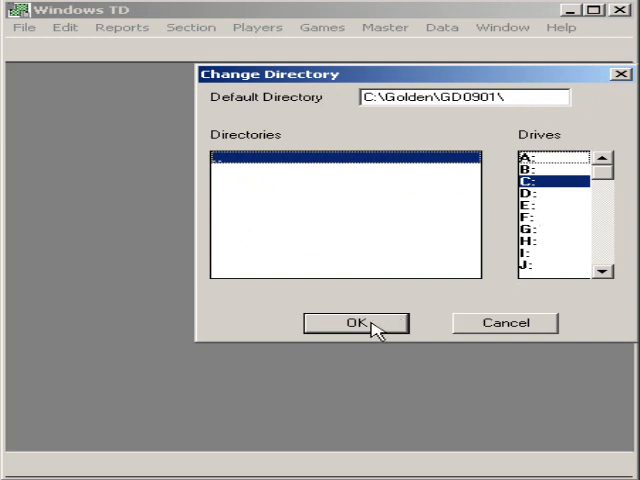
pyautogui.click(356, 322)
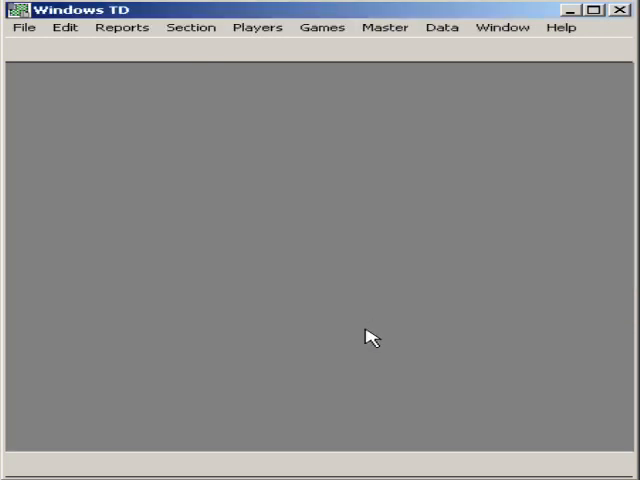